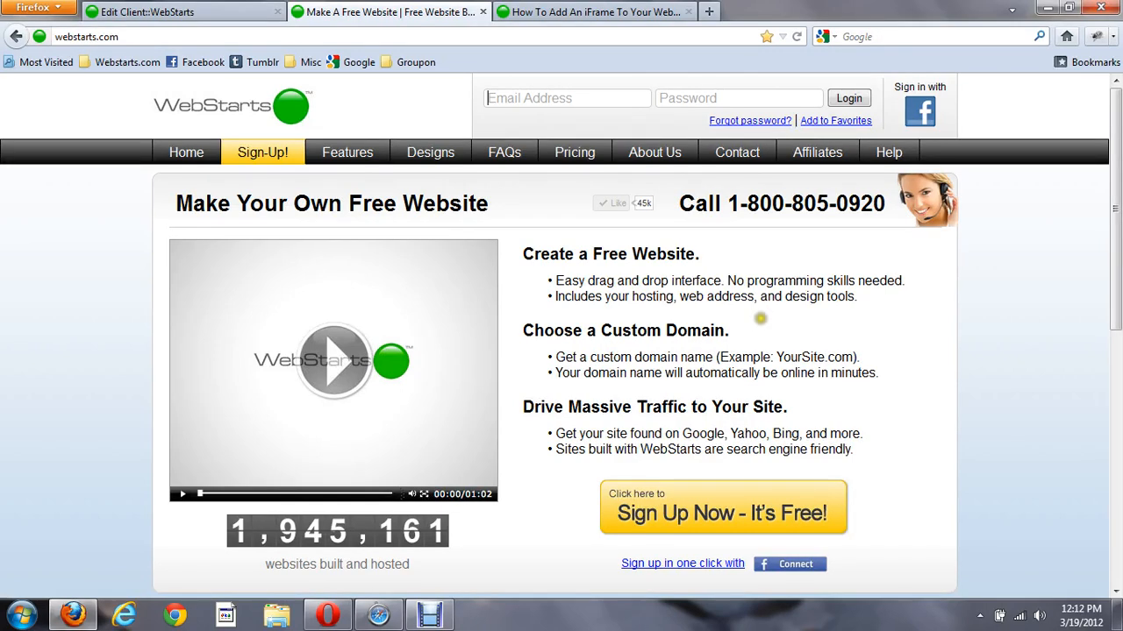
{"action": "mouse_move", "coordinate": [692, 263]}
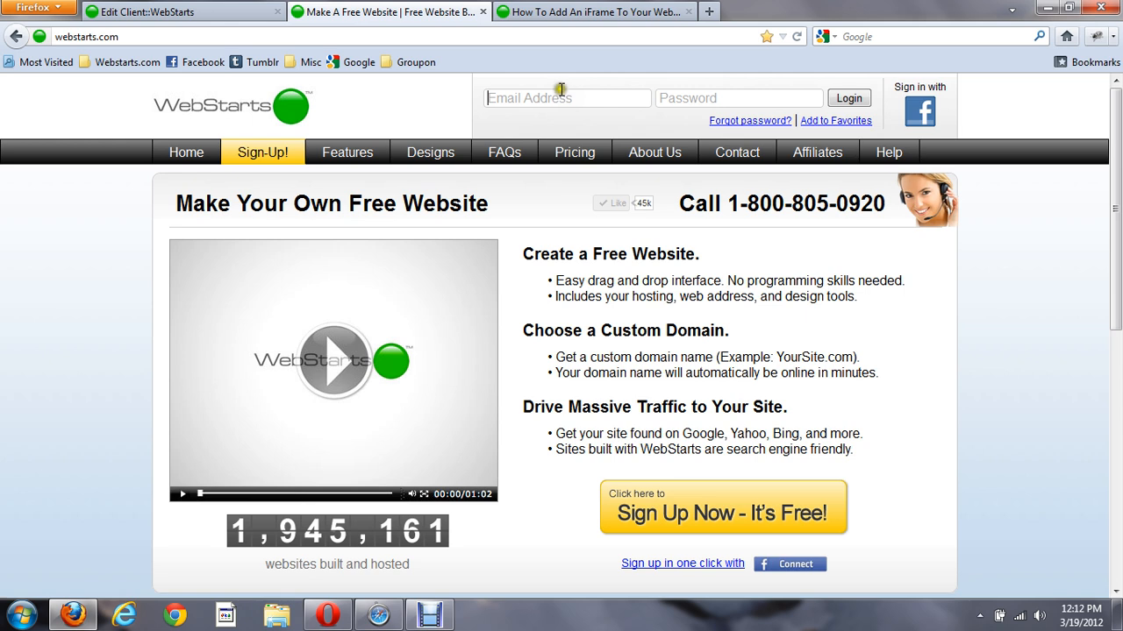
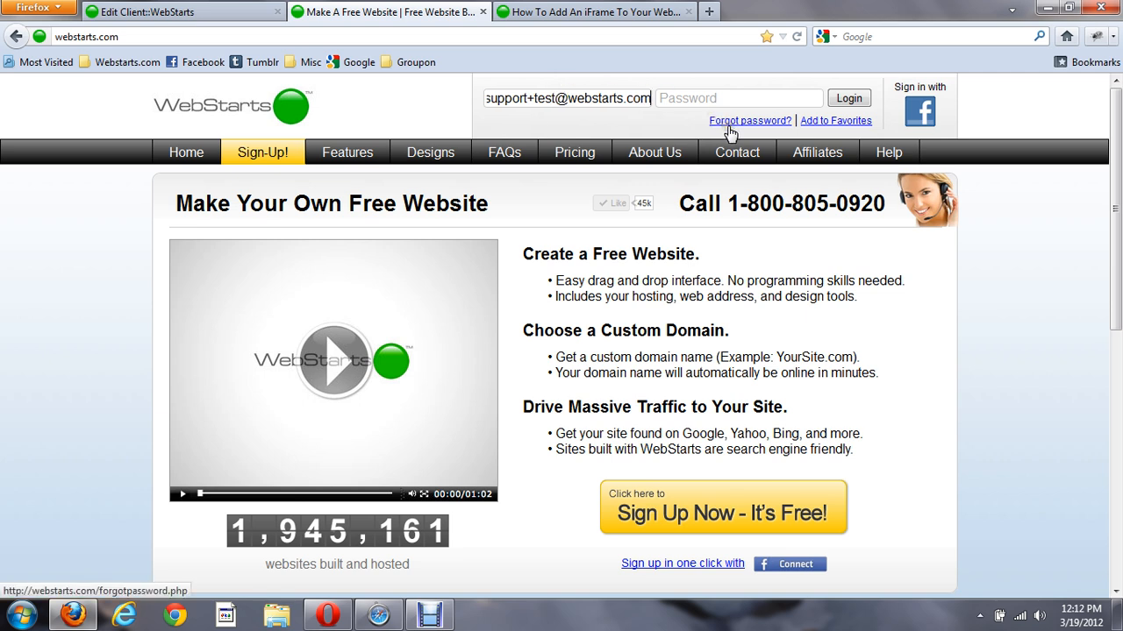
{"action": "left_click", "coordinate": [739, 97]}
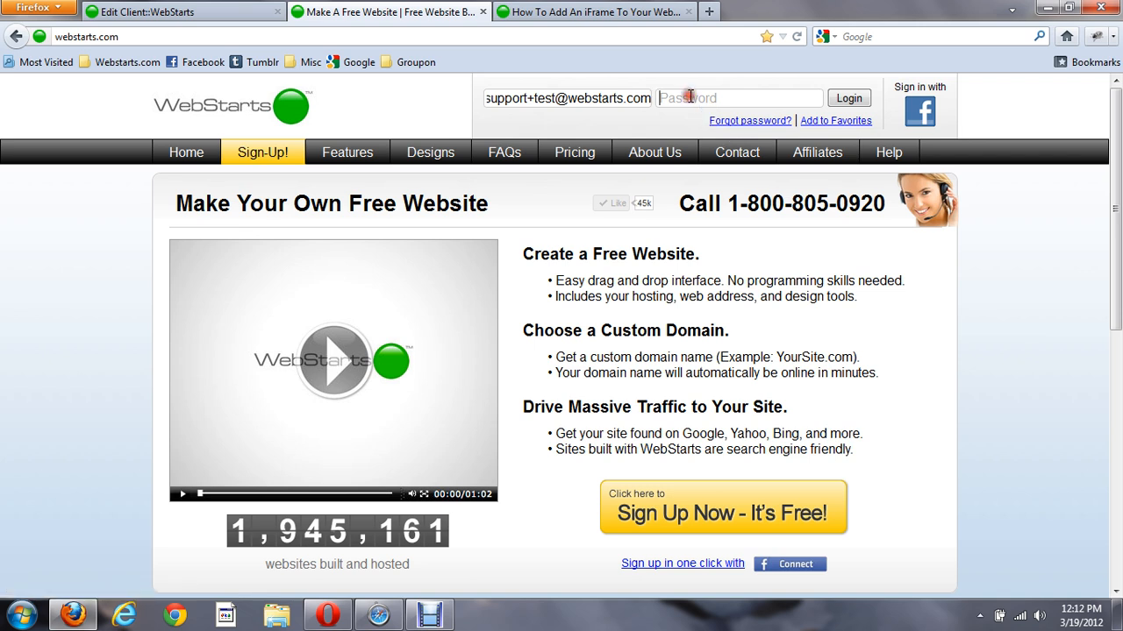
{"action": "type", "text": "••"}
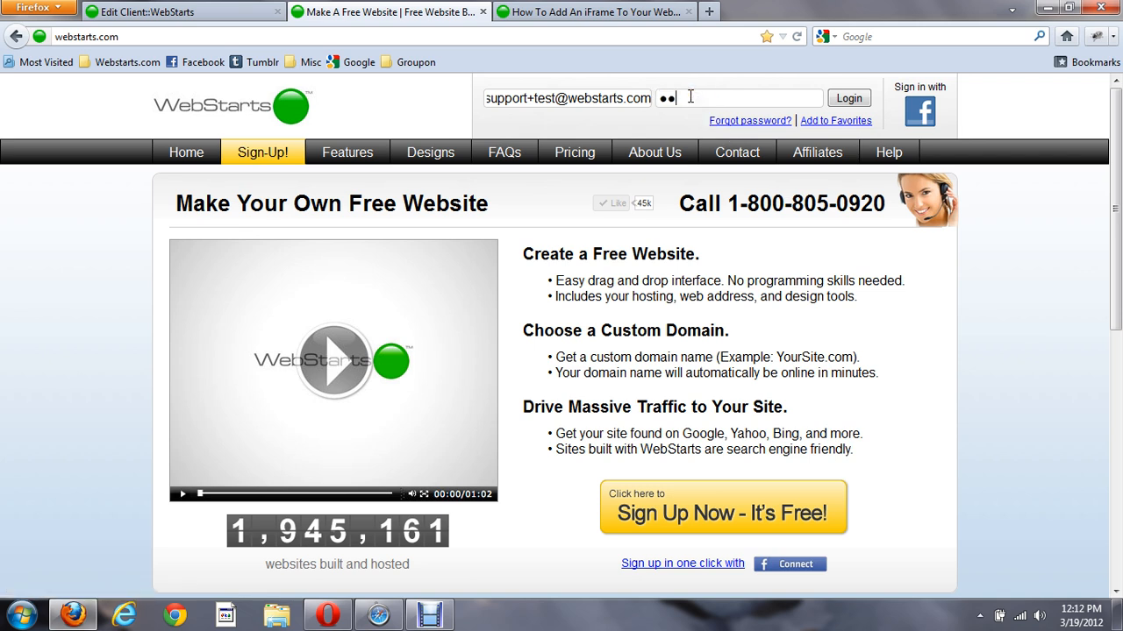
{"action": "type", "text": "password"}
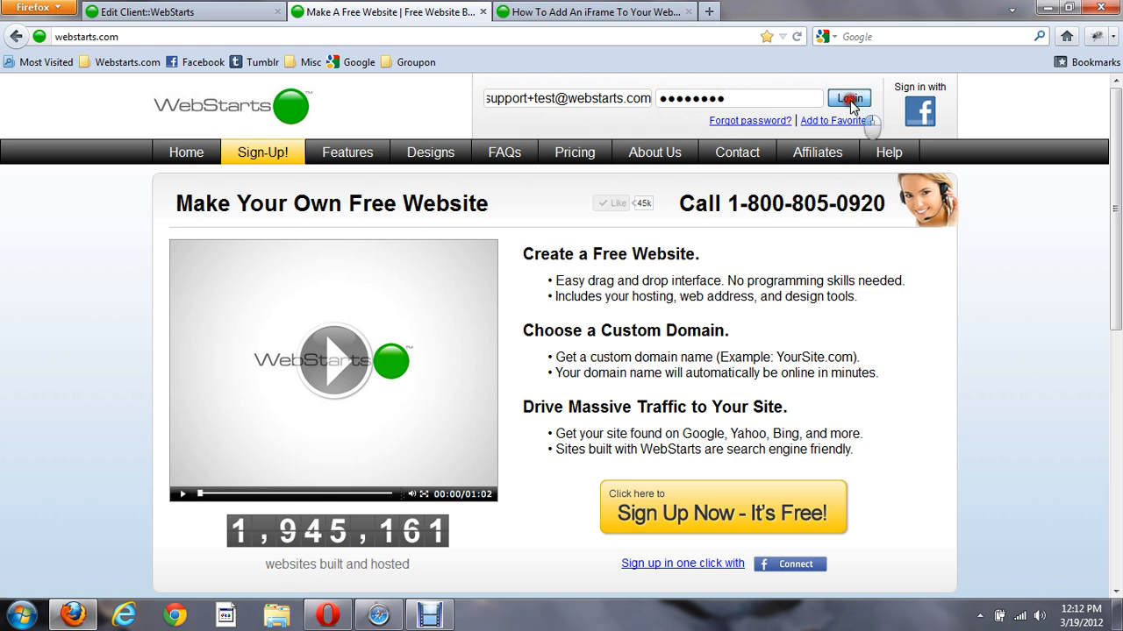
{"action": "left_click", "coordinate": [851, 98]}
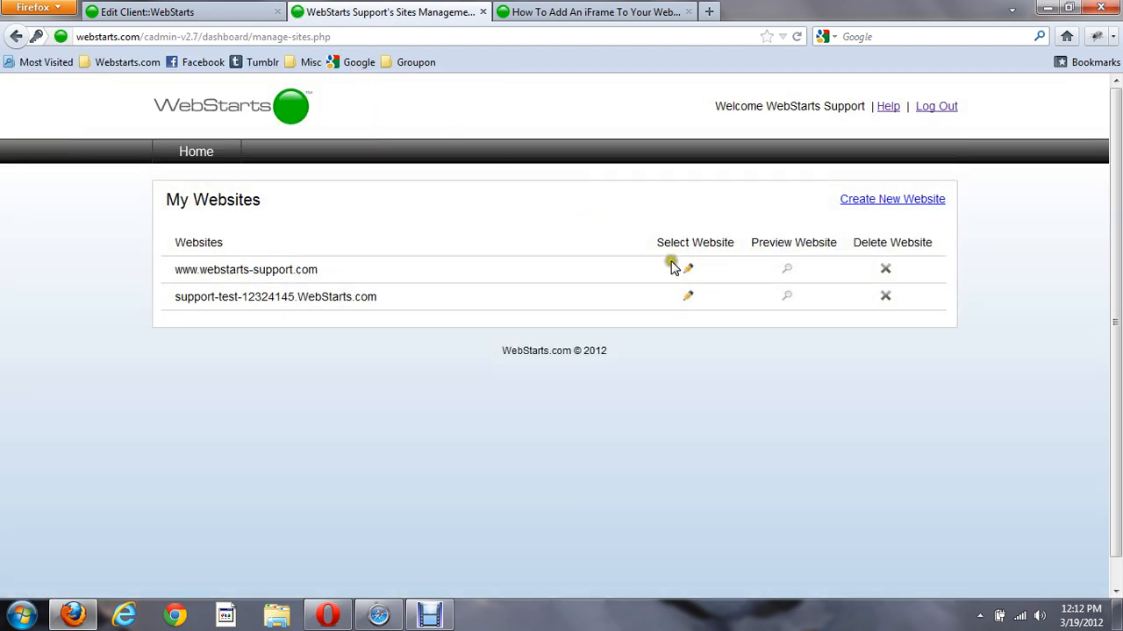
{"action": "left_click", "coordinate": [687, 268]}
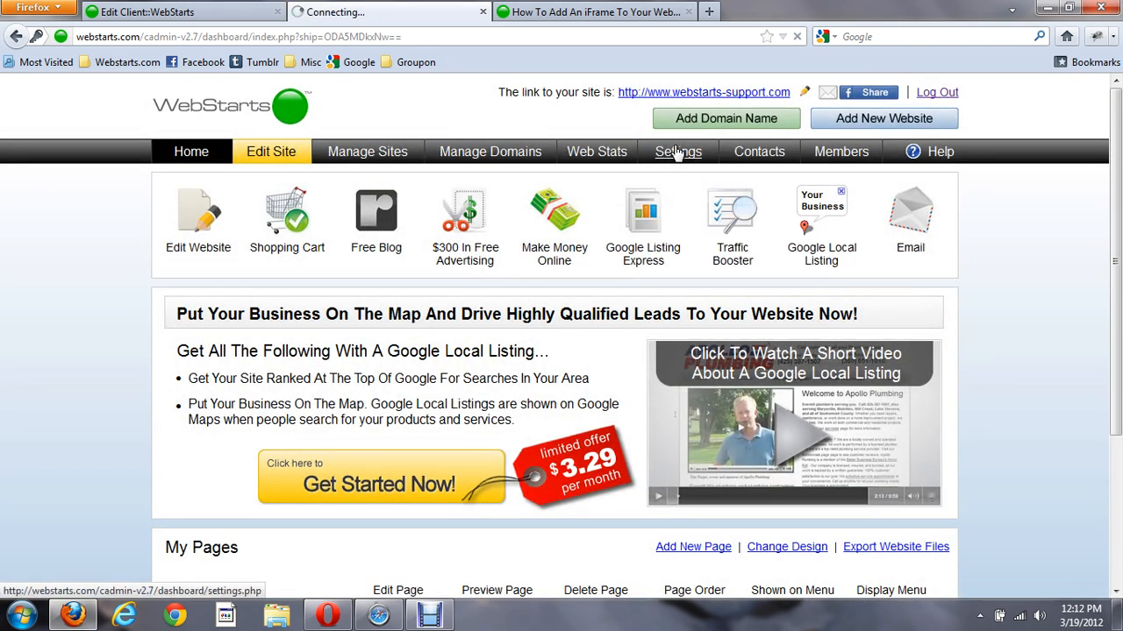
{"action": "left_click", "coordinate": [676, 151]}
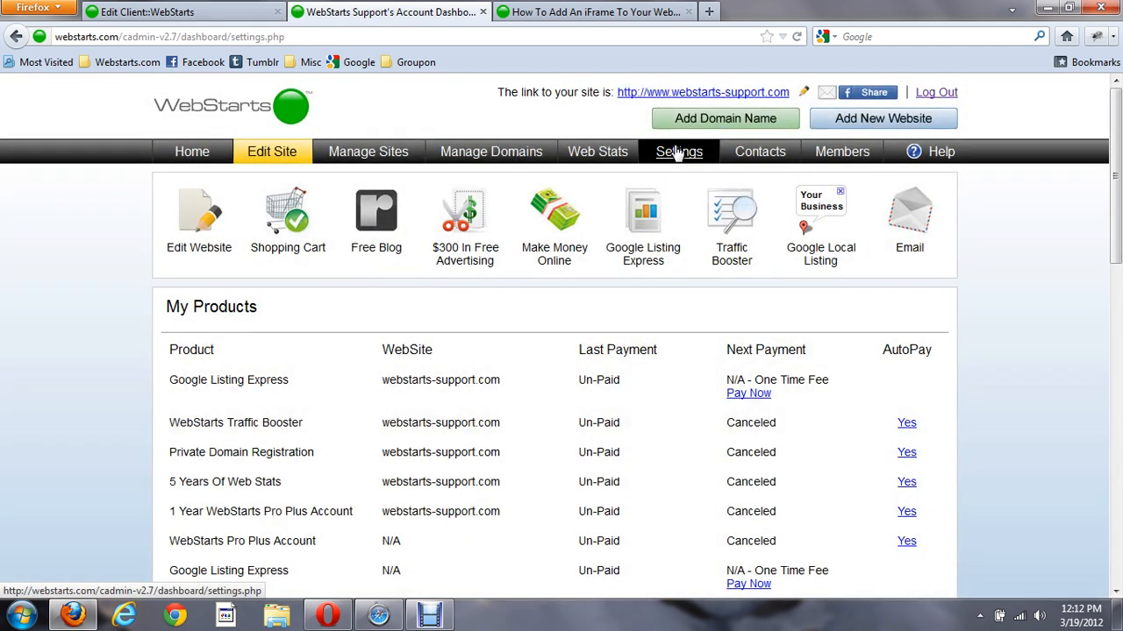
{"action": "scroll", "scroll_direction": "down", "scroll_amount": 3}
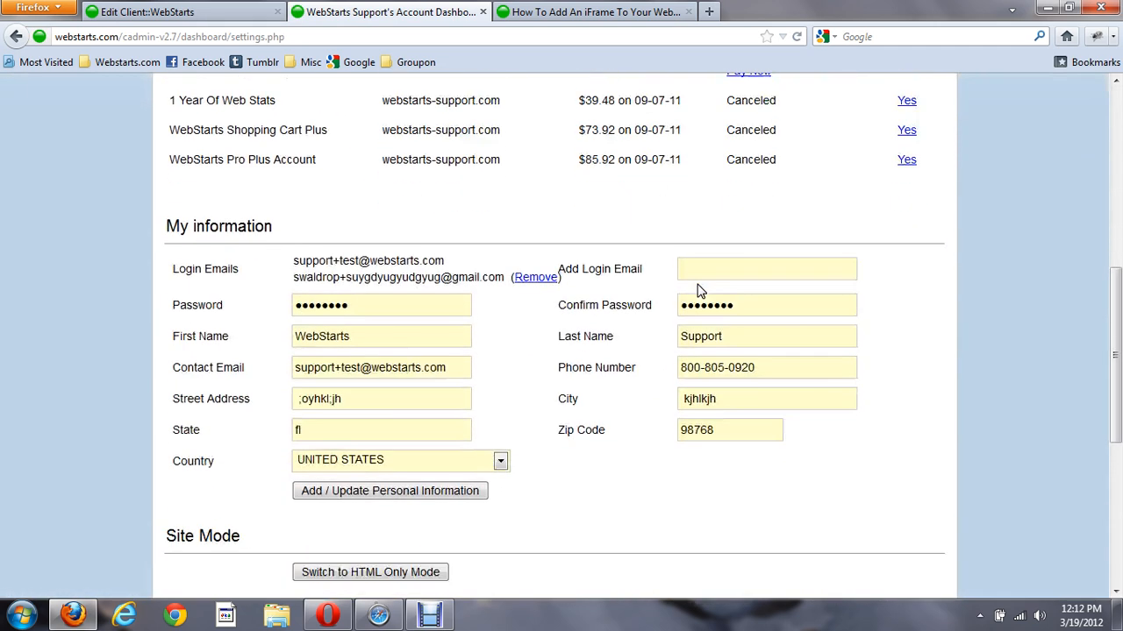